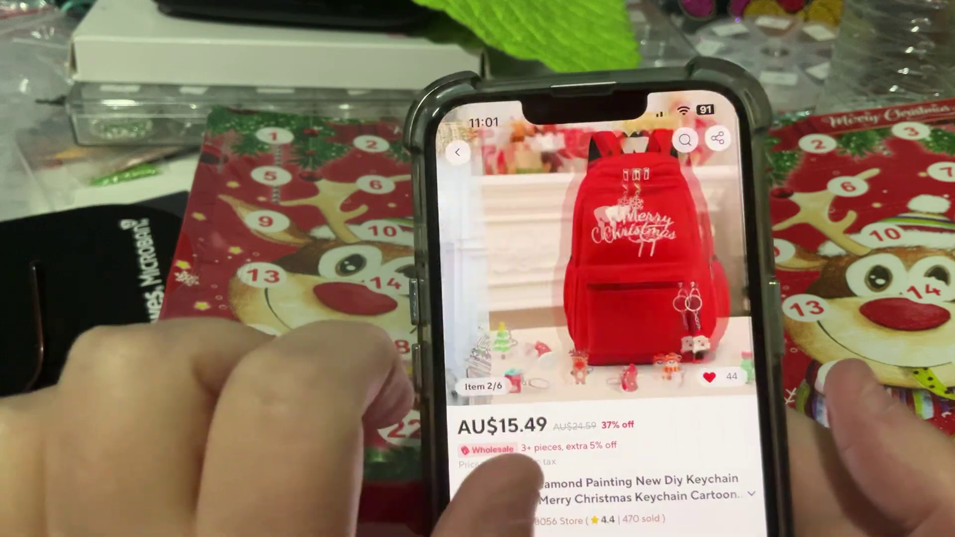
pyautogui.hscroll(-3)
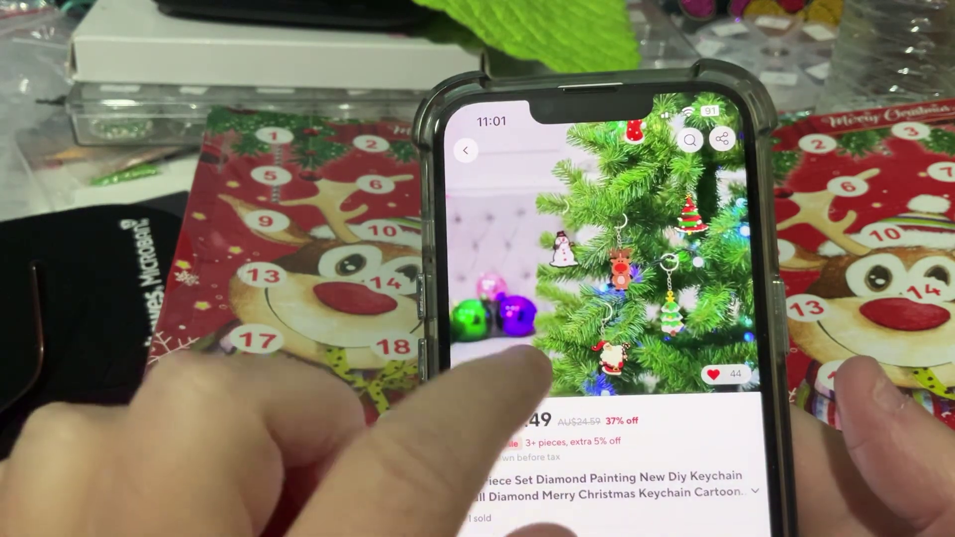